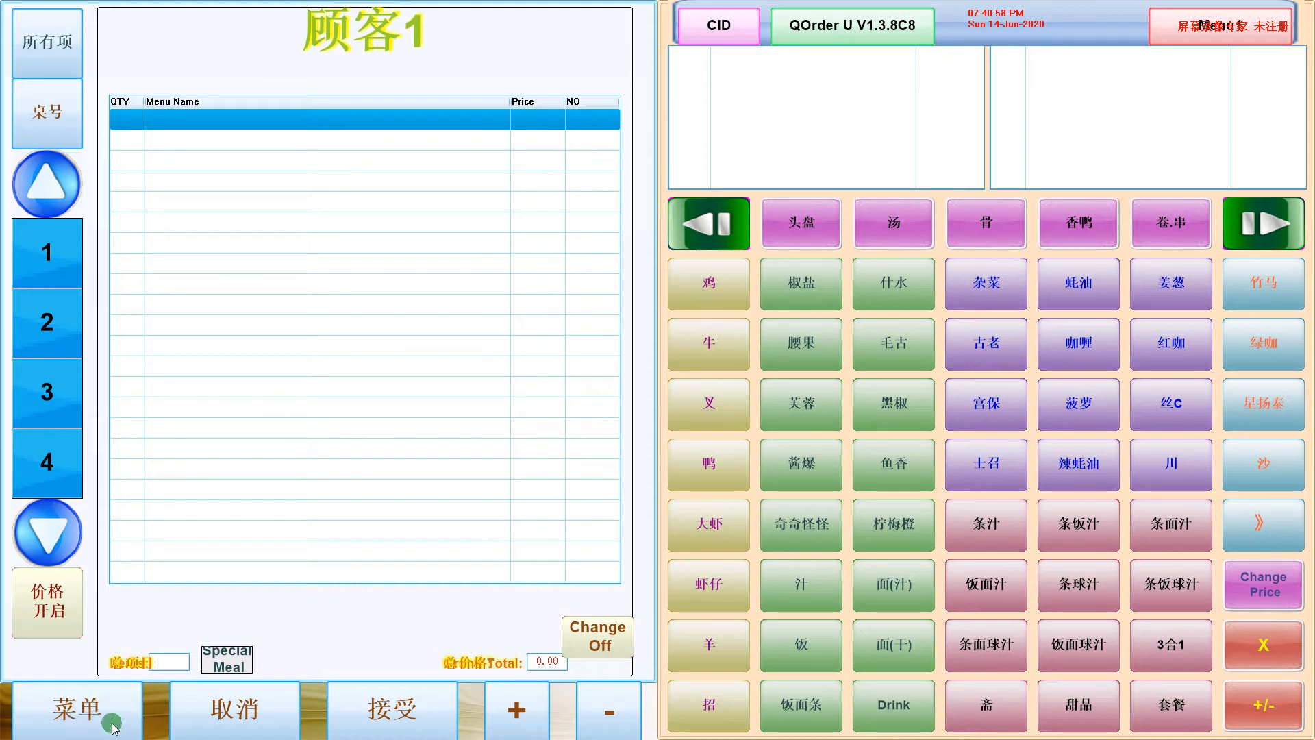
Set the interface language to English from the settings menu and toggle the Chinese dish block to English
click(76, 708)
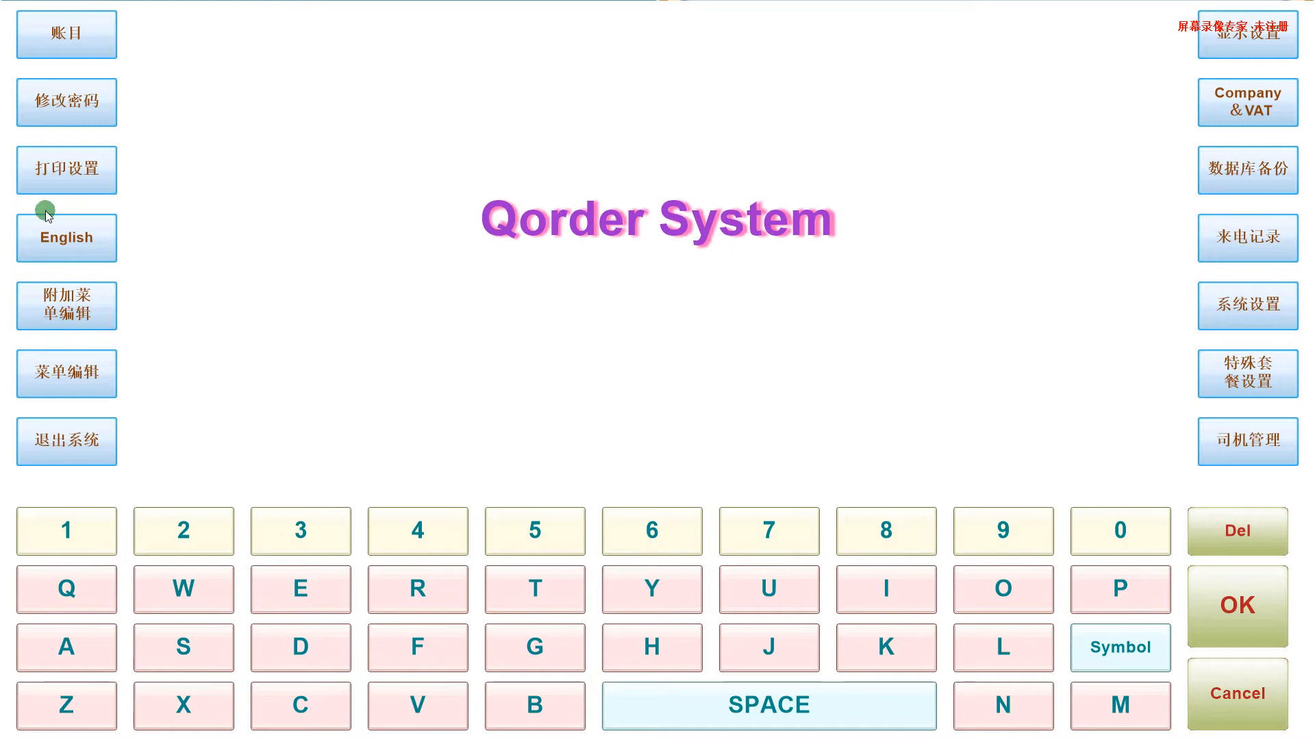
click(66, 237)
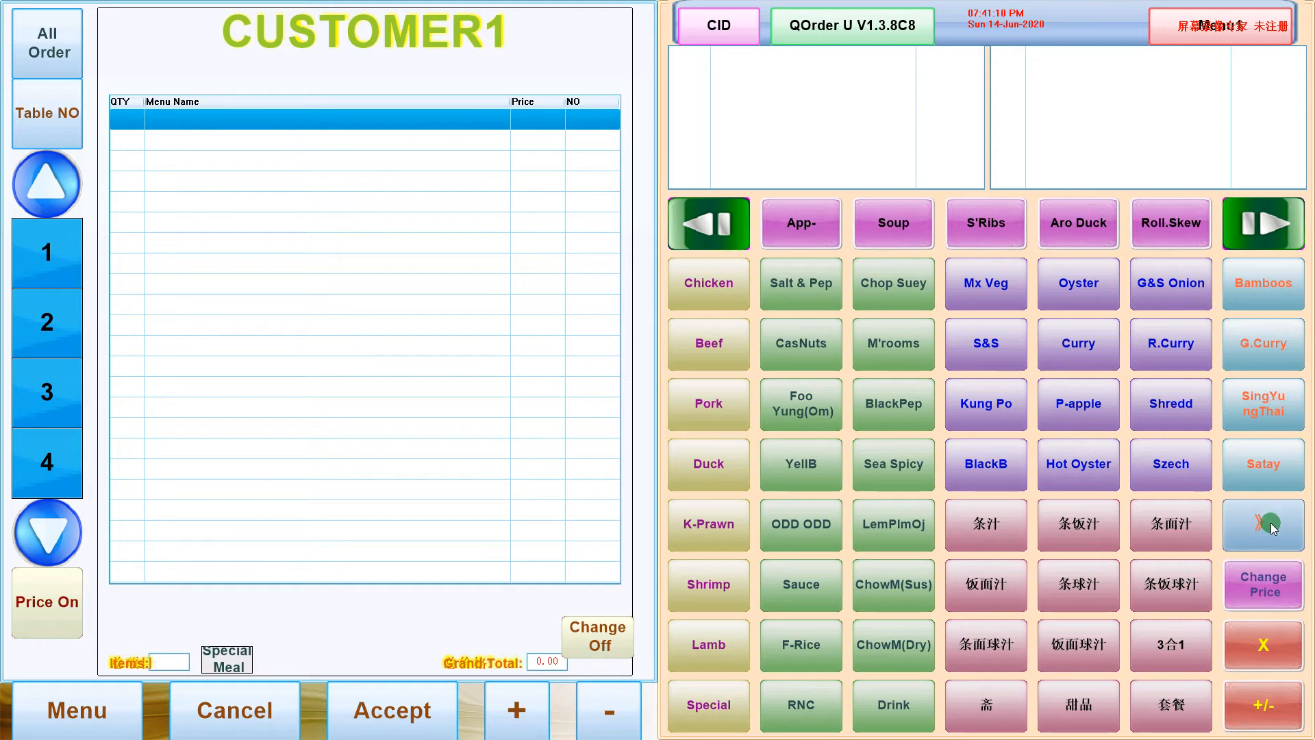
click(1263, 525)
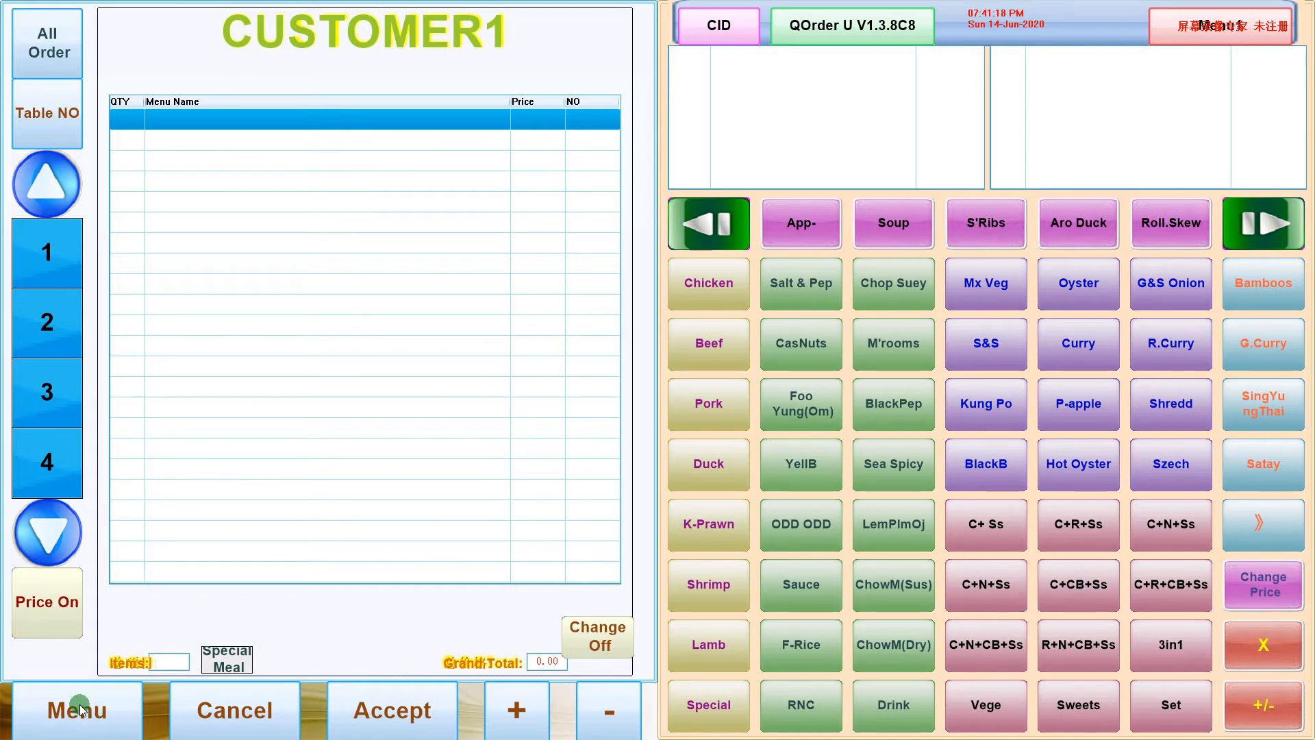
click(76, 710)
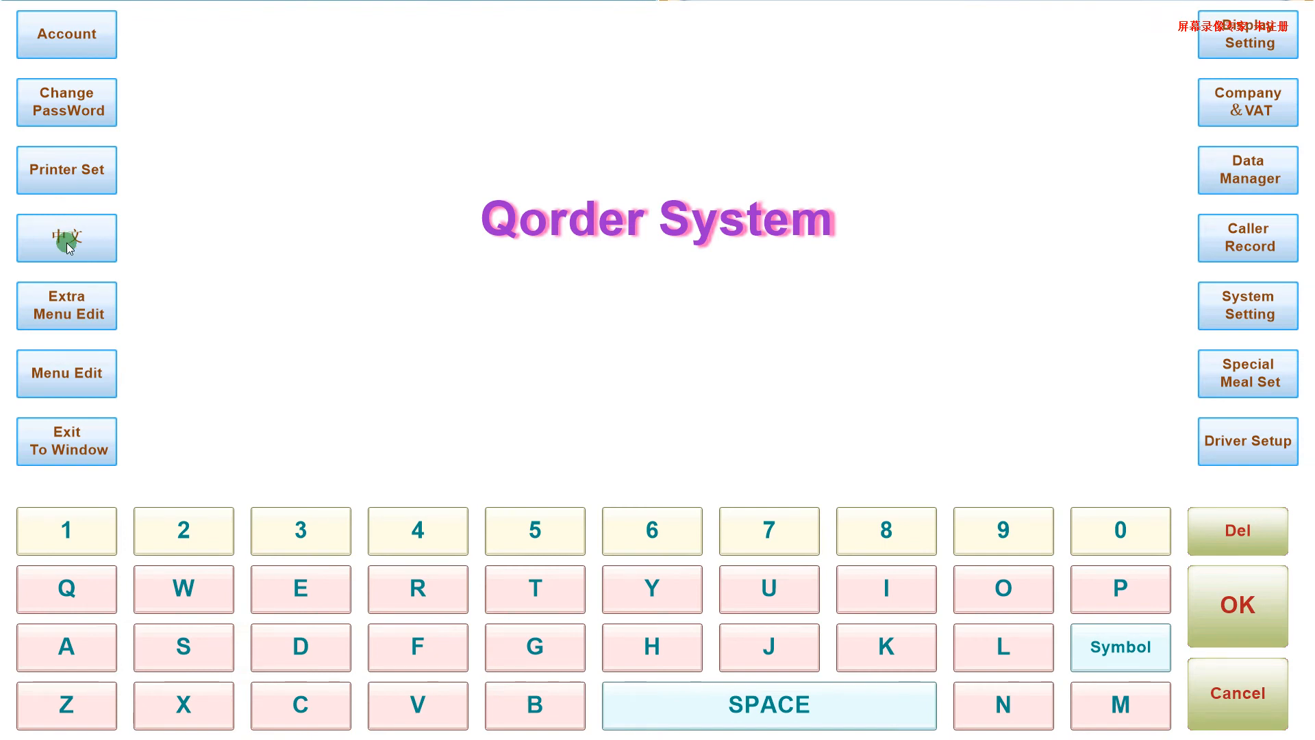
Set the interface language back to 中文 and return to the order screen
click(66, 237)
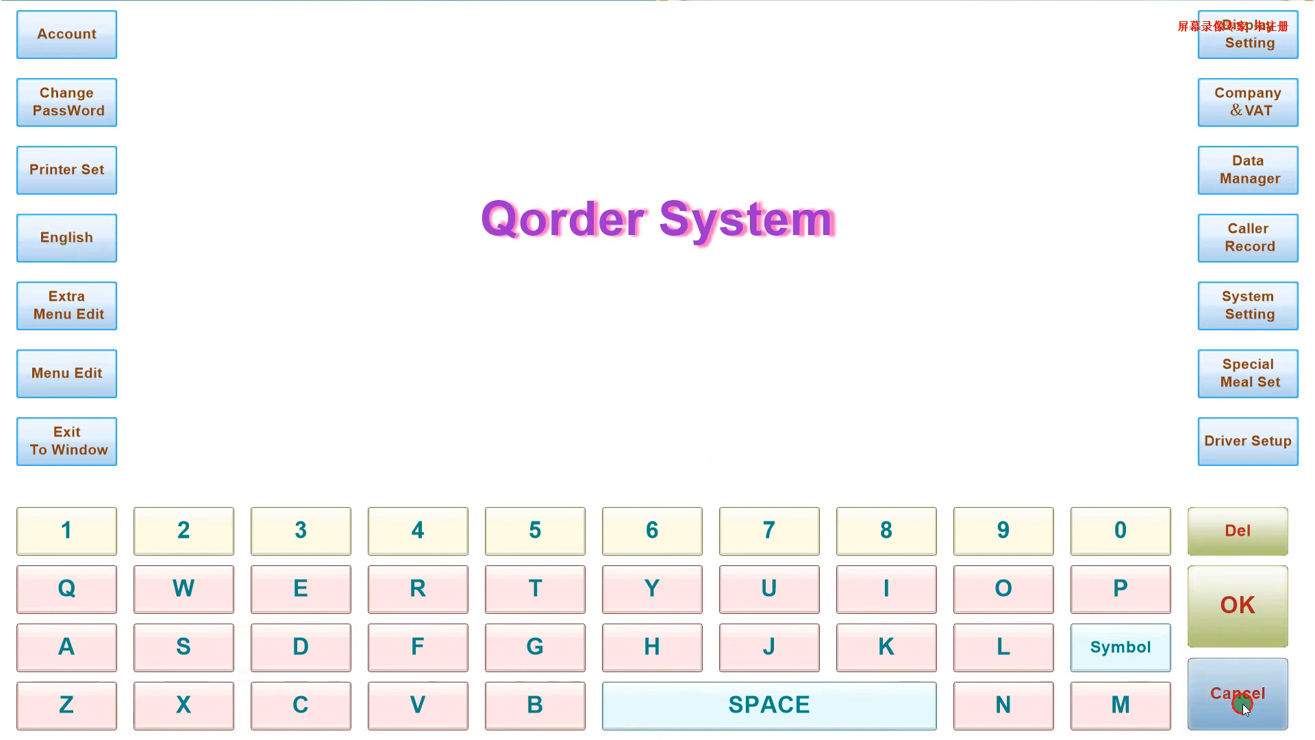
click(1235, 692)
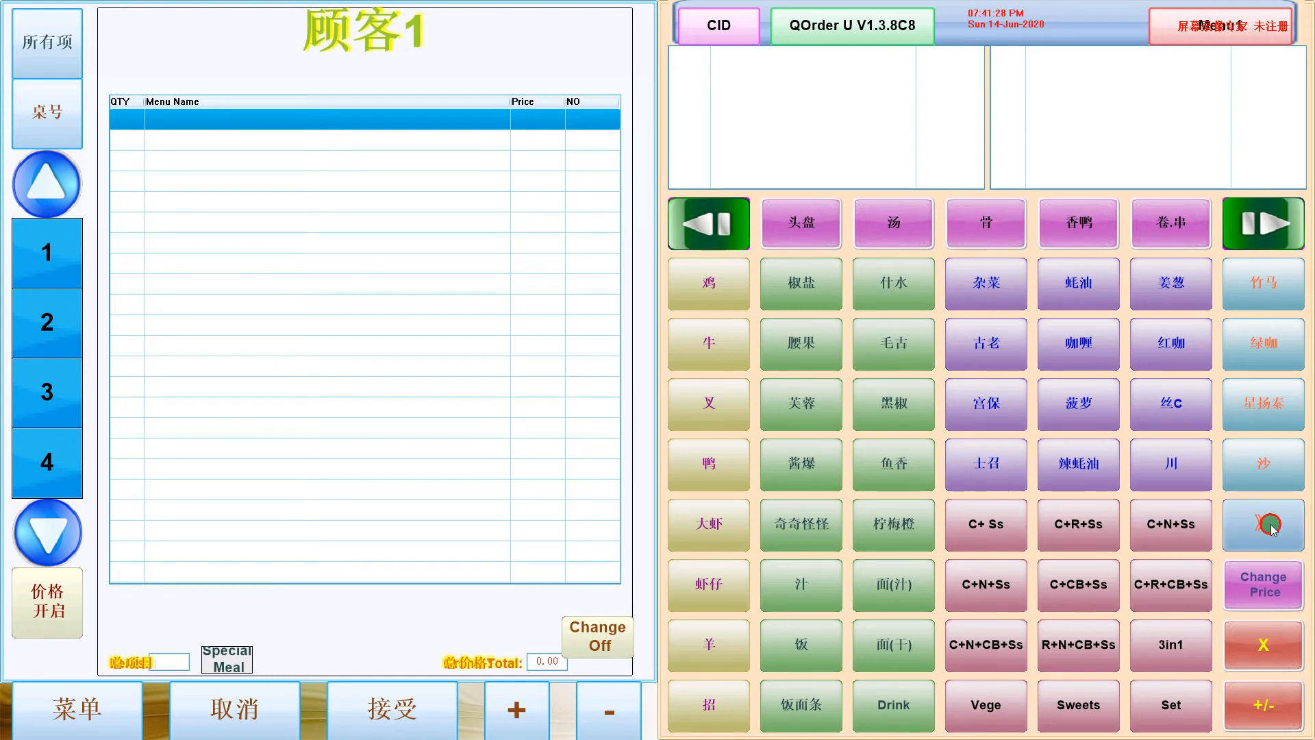
Cycle the dish-label block through the number pad back to Chinese labels
click(1263, 525)
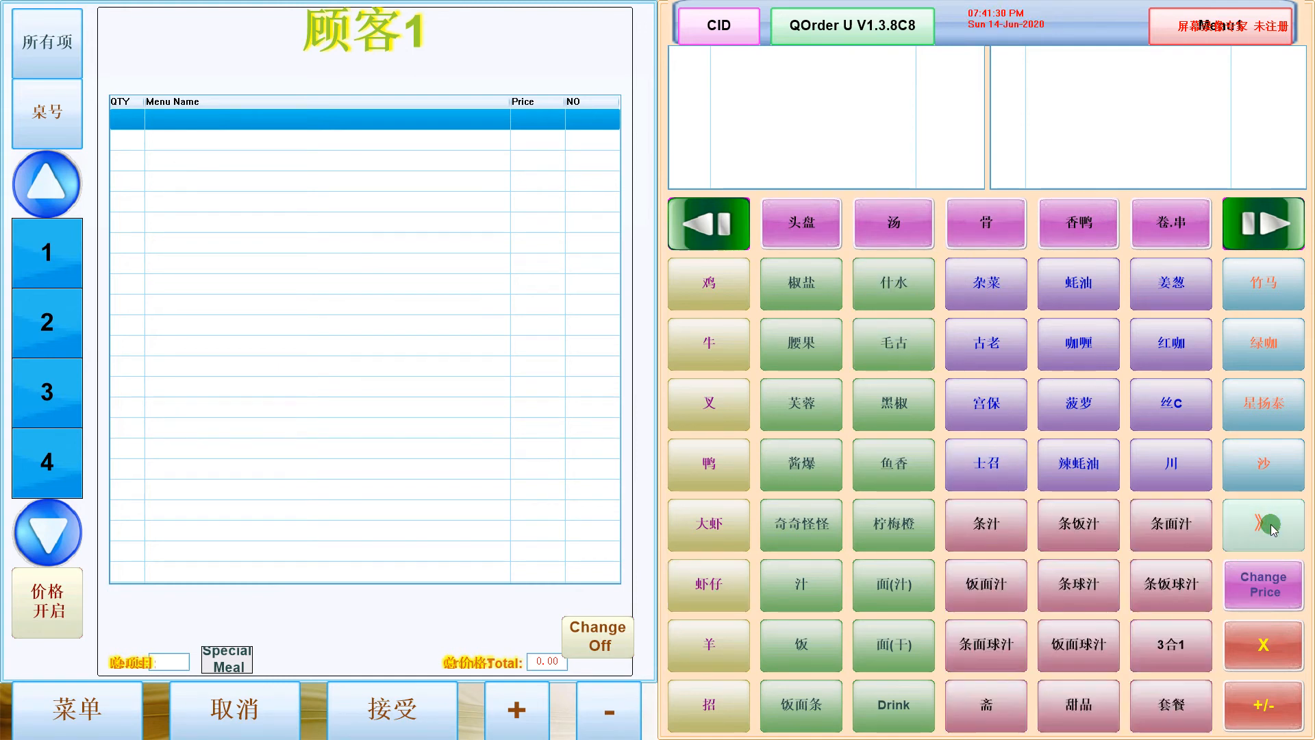
click(1263, 525)
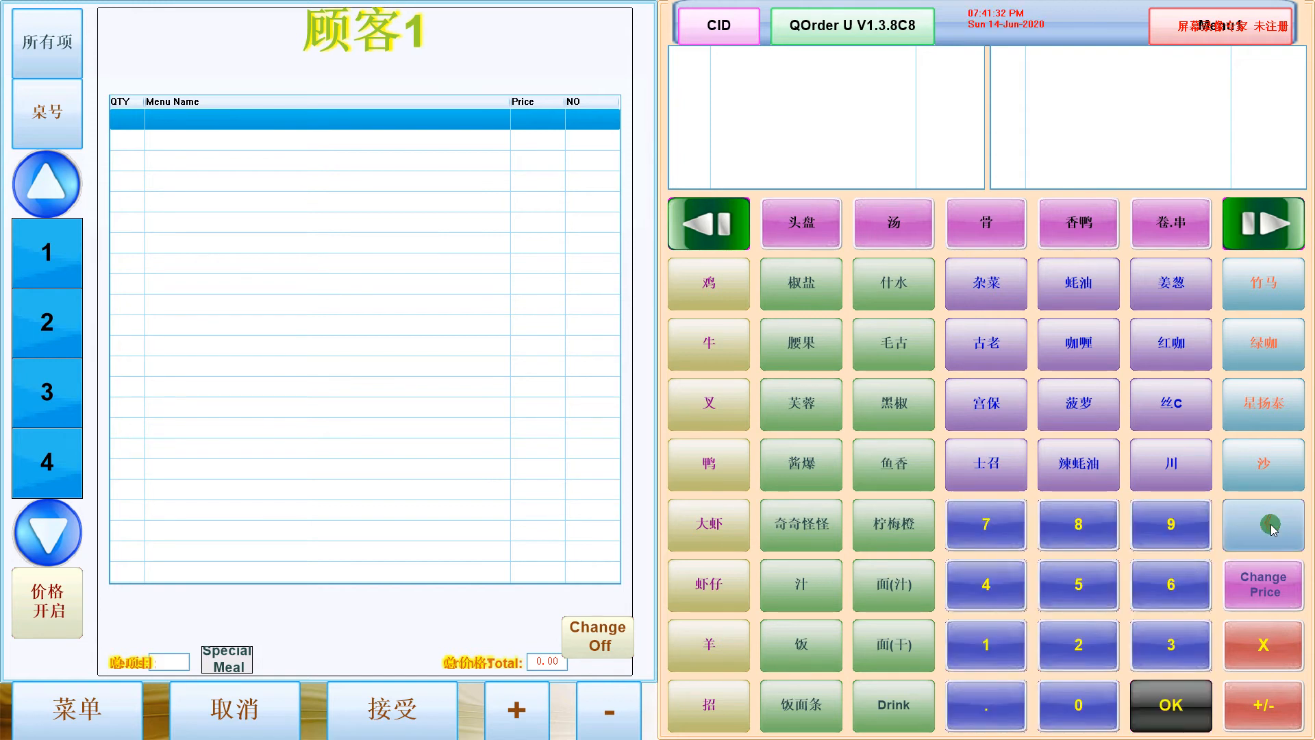
click(1262, 524)
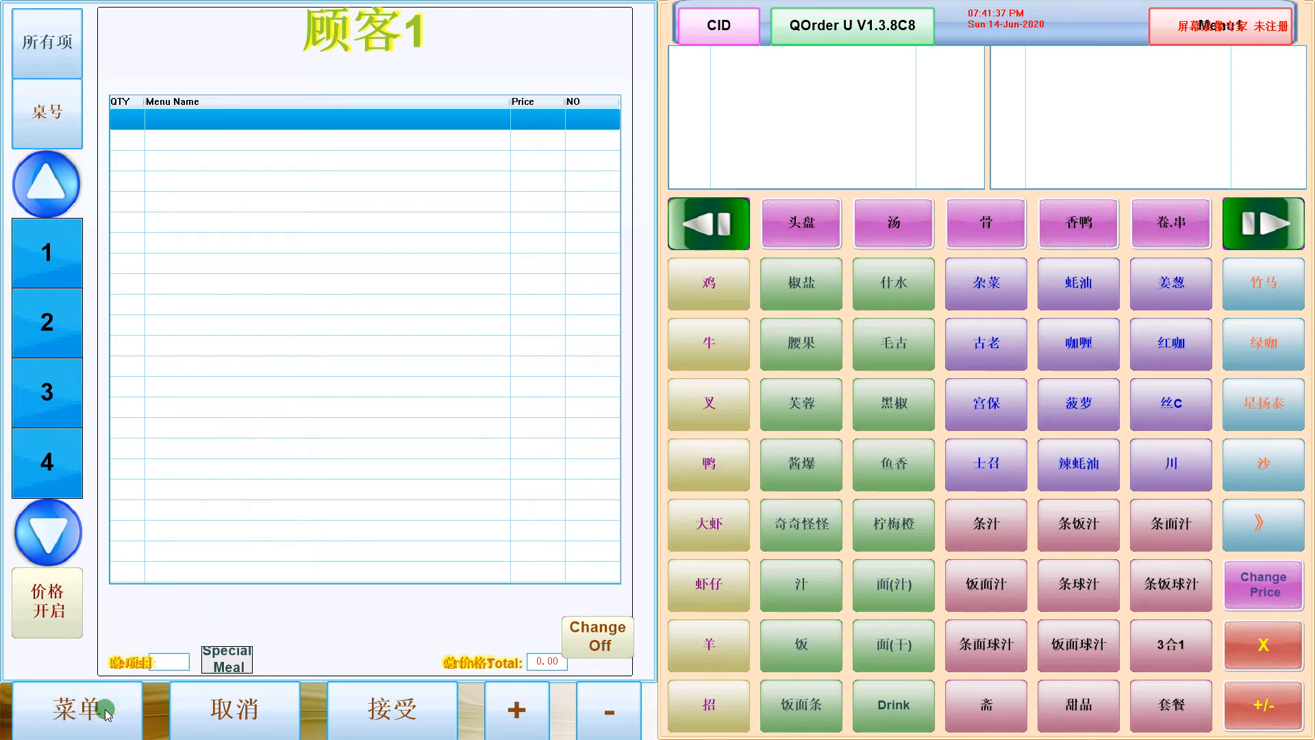
Choose English in the settings menu and toggle the lower dish block to English labels
click(74, 708)
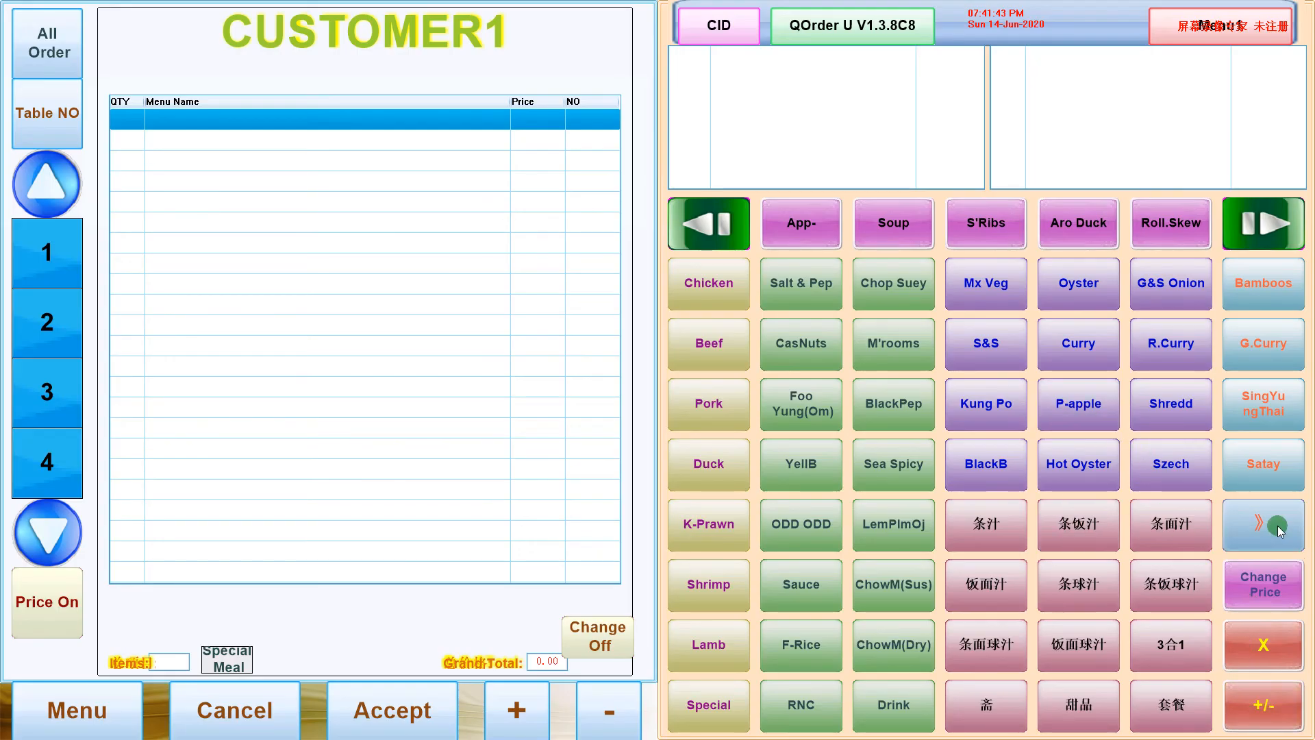
click(1263, 524)
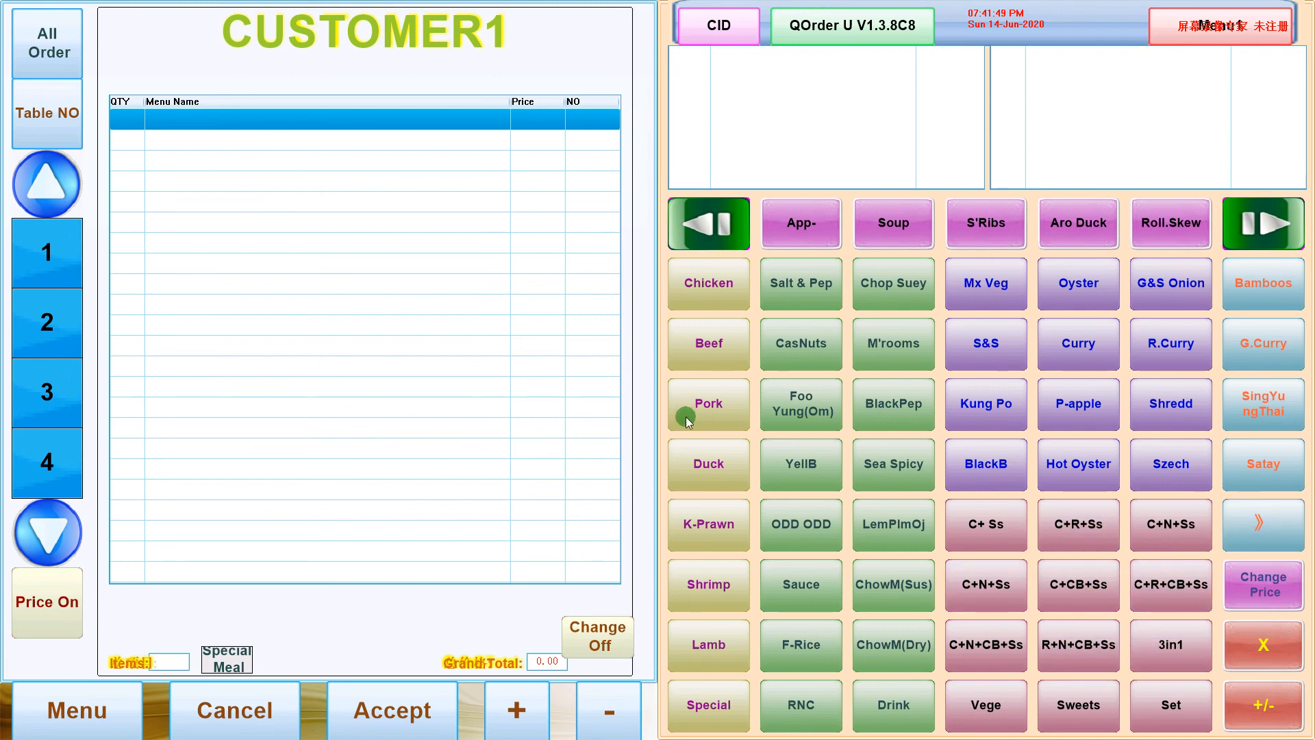
mouse_move(617, 394)
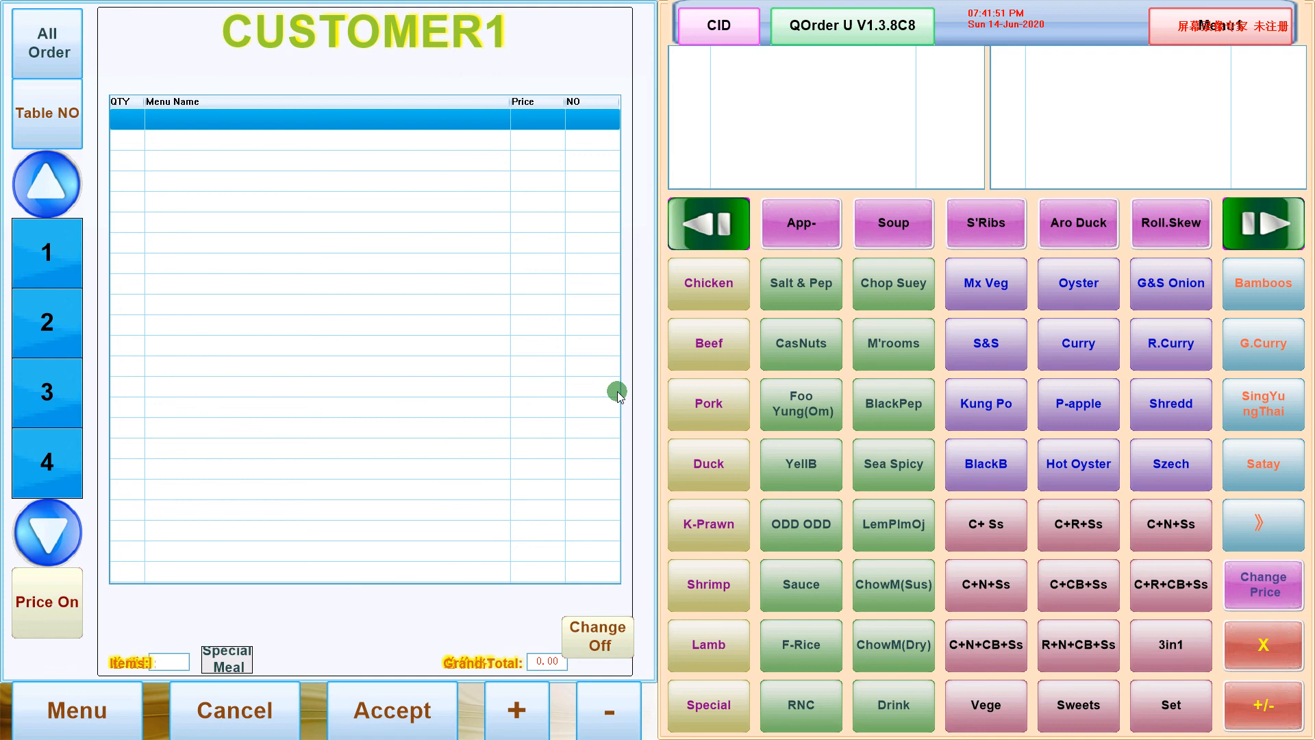